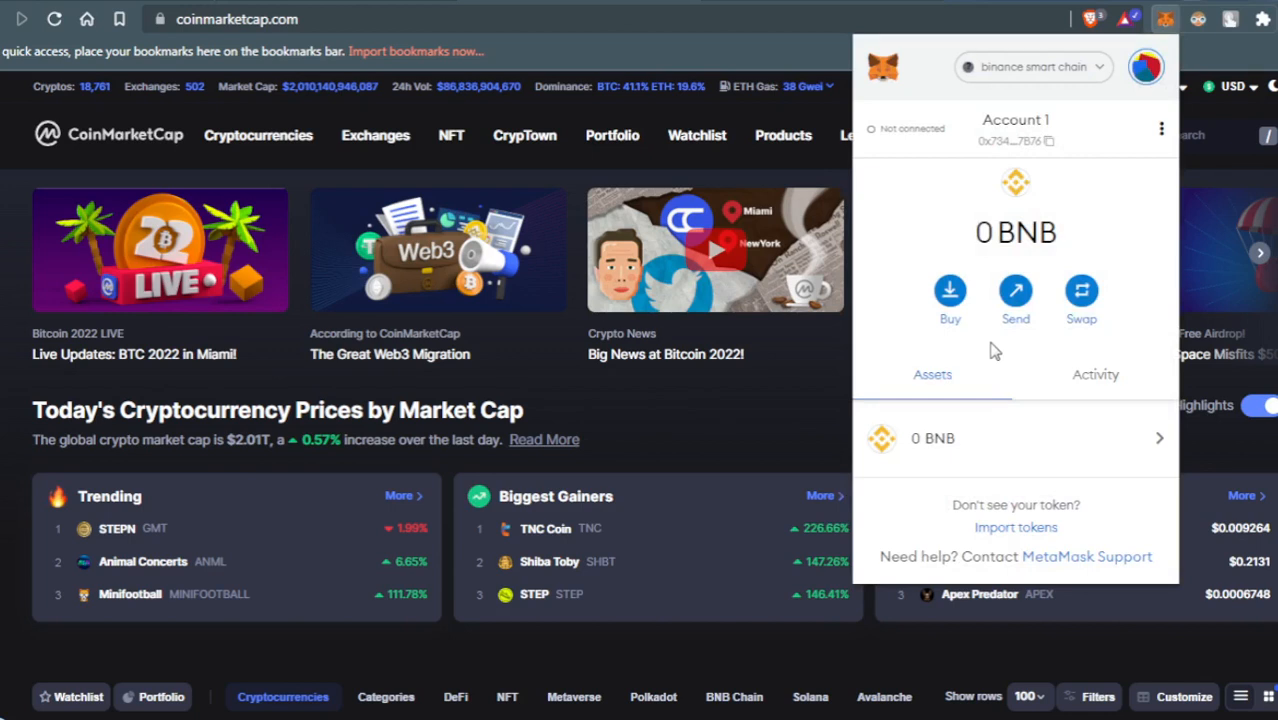
pyautogui.moveTo(910, 403)
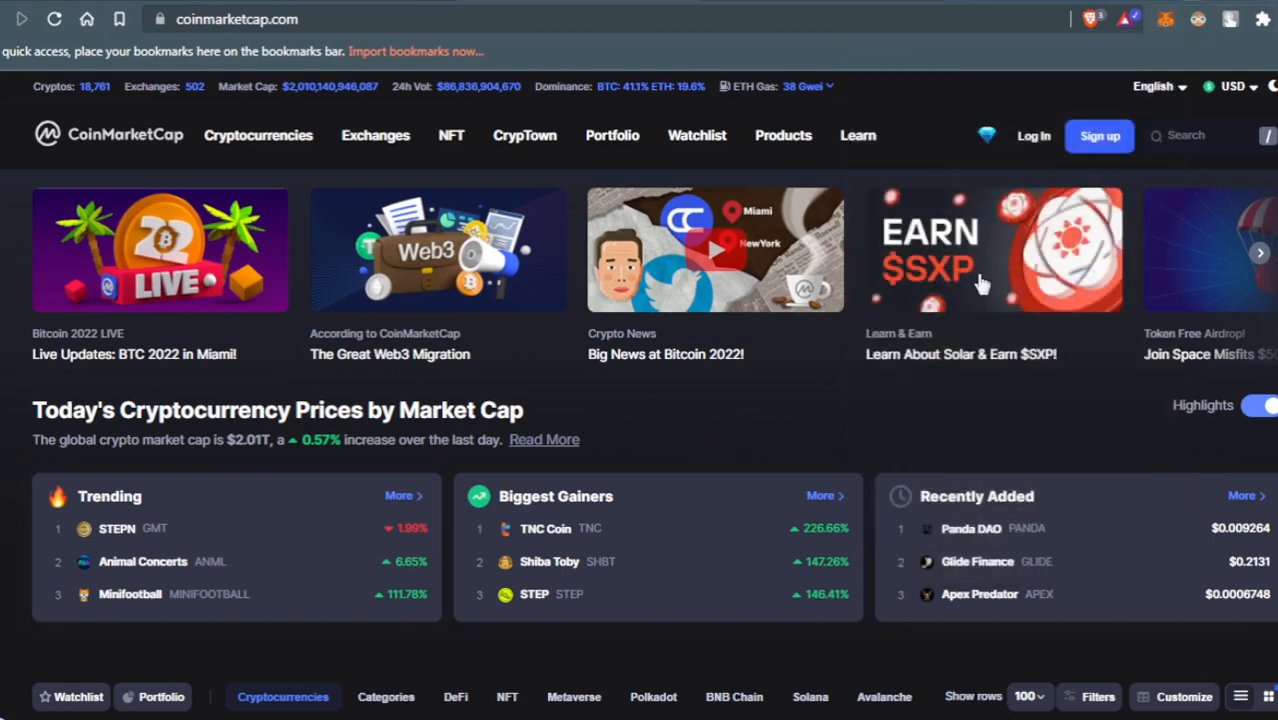
pyautogui.moveTo(773, 446)
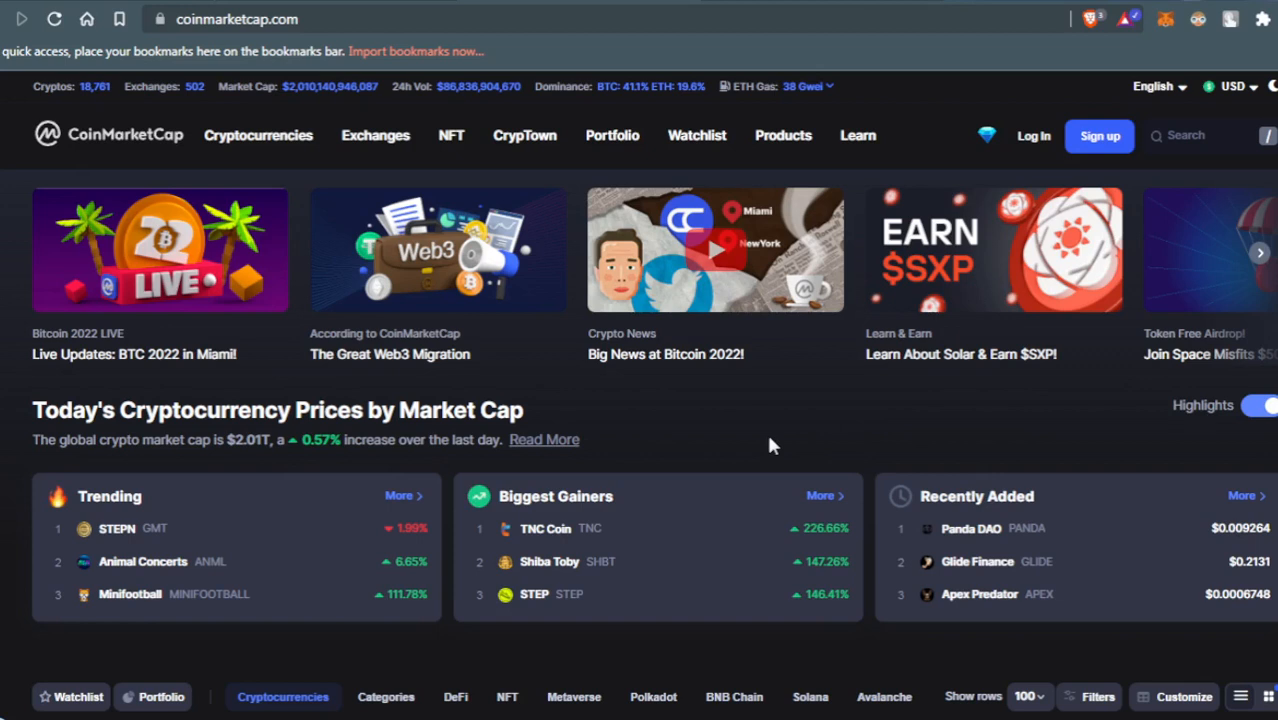
pyautogui.moveTo(1192, 142)
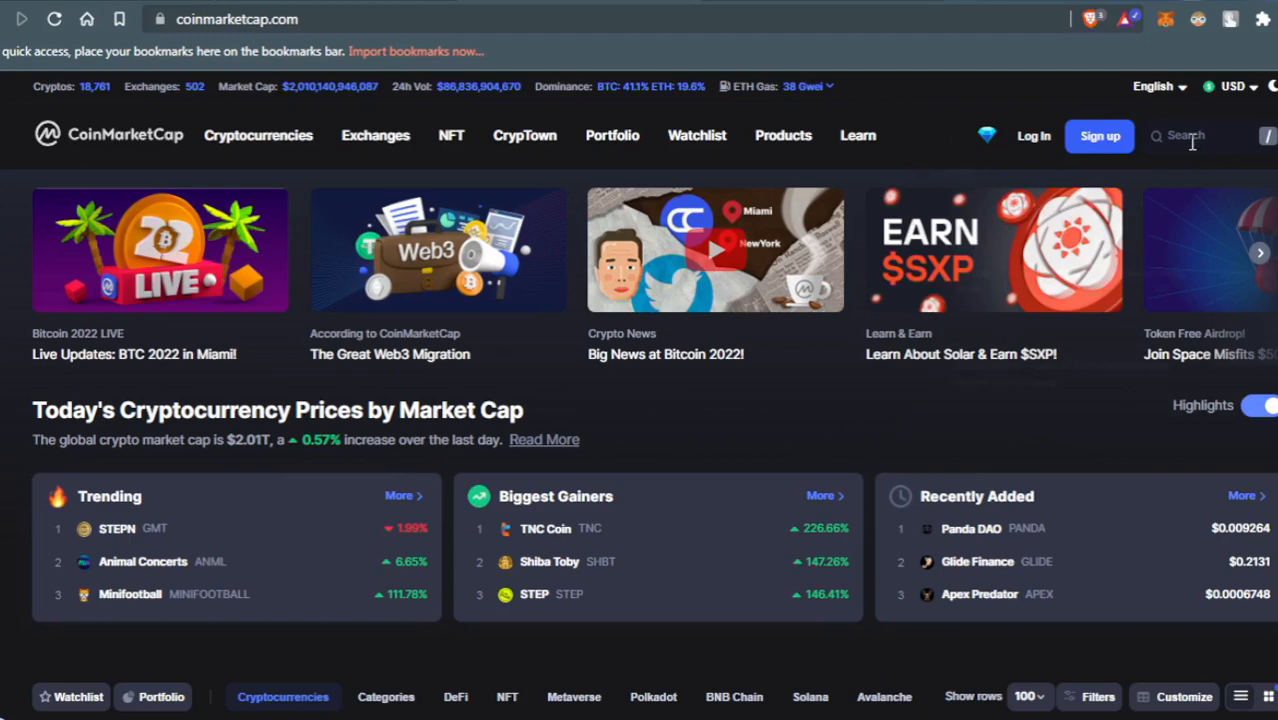
# Step: Search CoinMarketCap for 'KANGAL' and open the Kangal (KANGAL) token page
pyautogui.click(1185, 135)
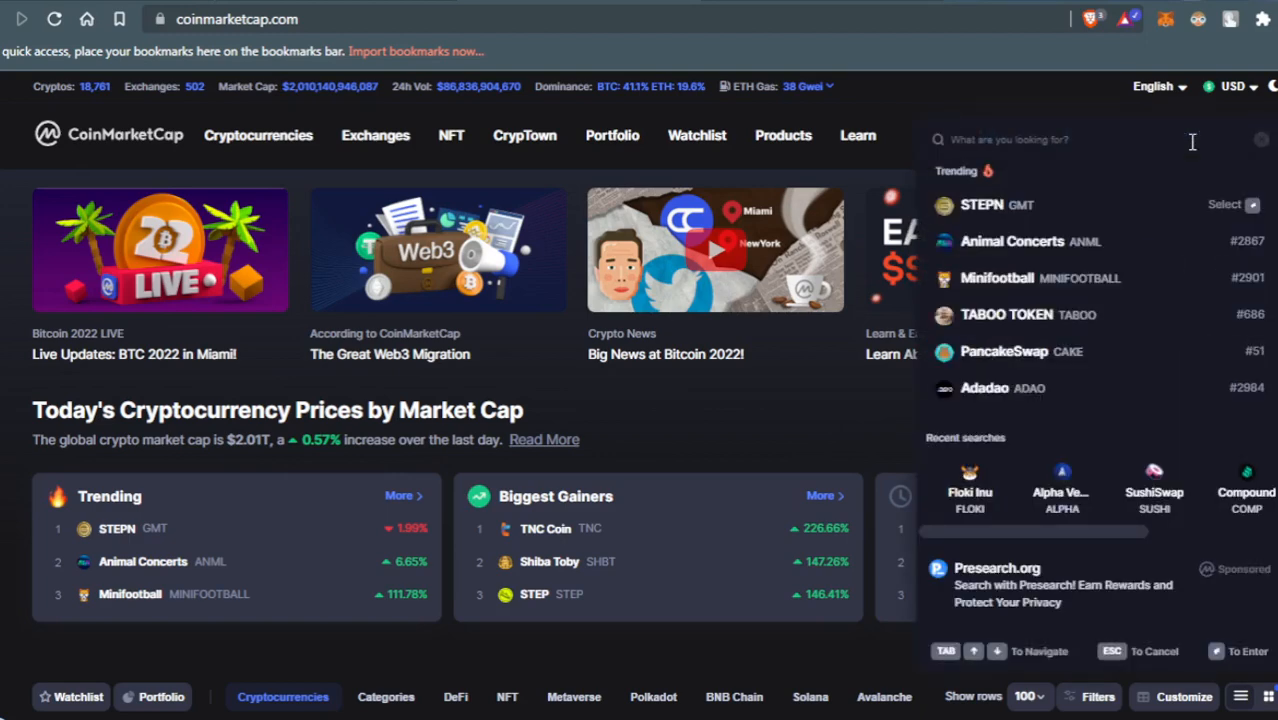
pyautogui.write('KANGAL')
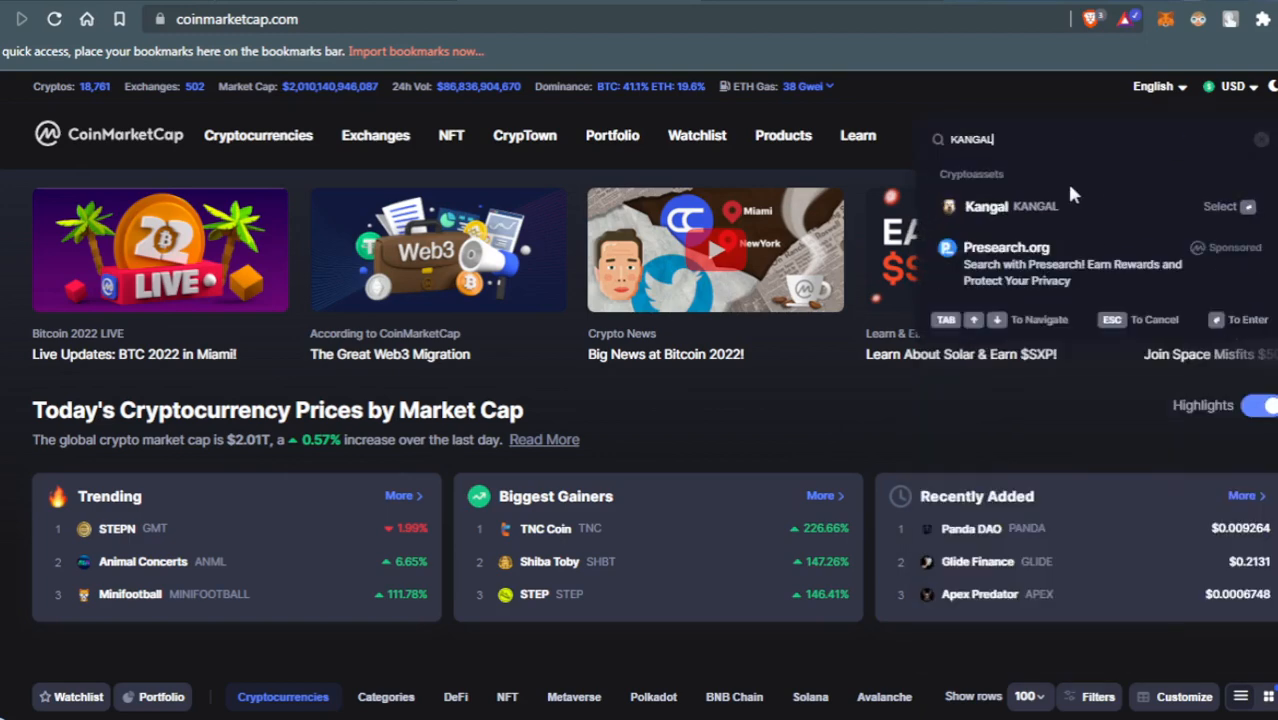
pyautogui.click(986, 206)
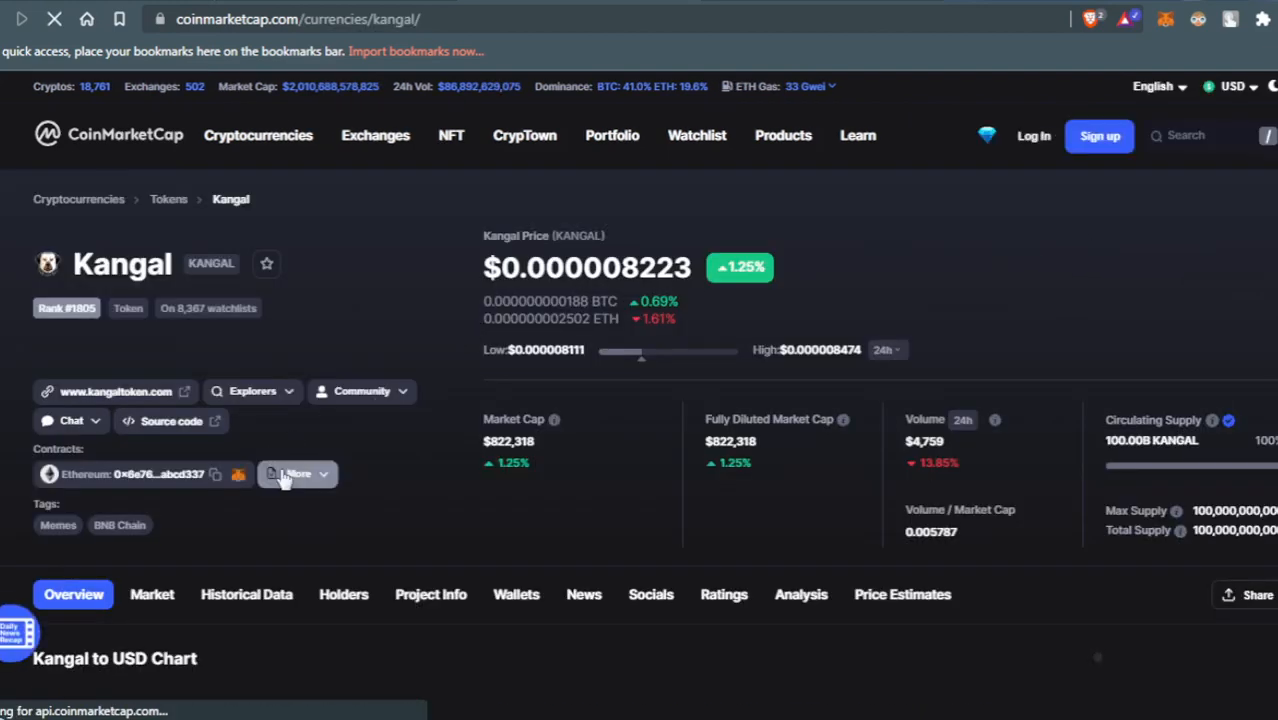
# Step: Expand the Contracts 'More' list to show Kangal's BNB Smart Chain (BEP20) address
pyautogui.click(297, 473)
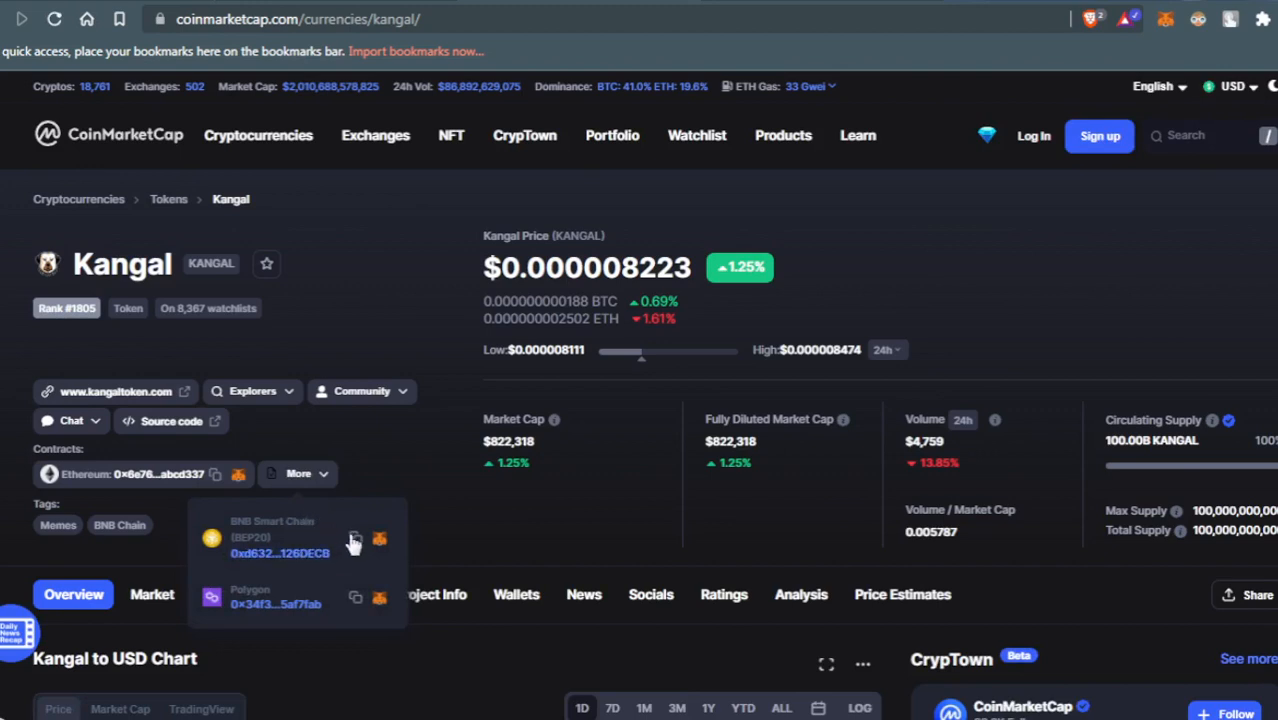
pyautogui.moveTo(355, 540)
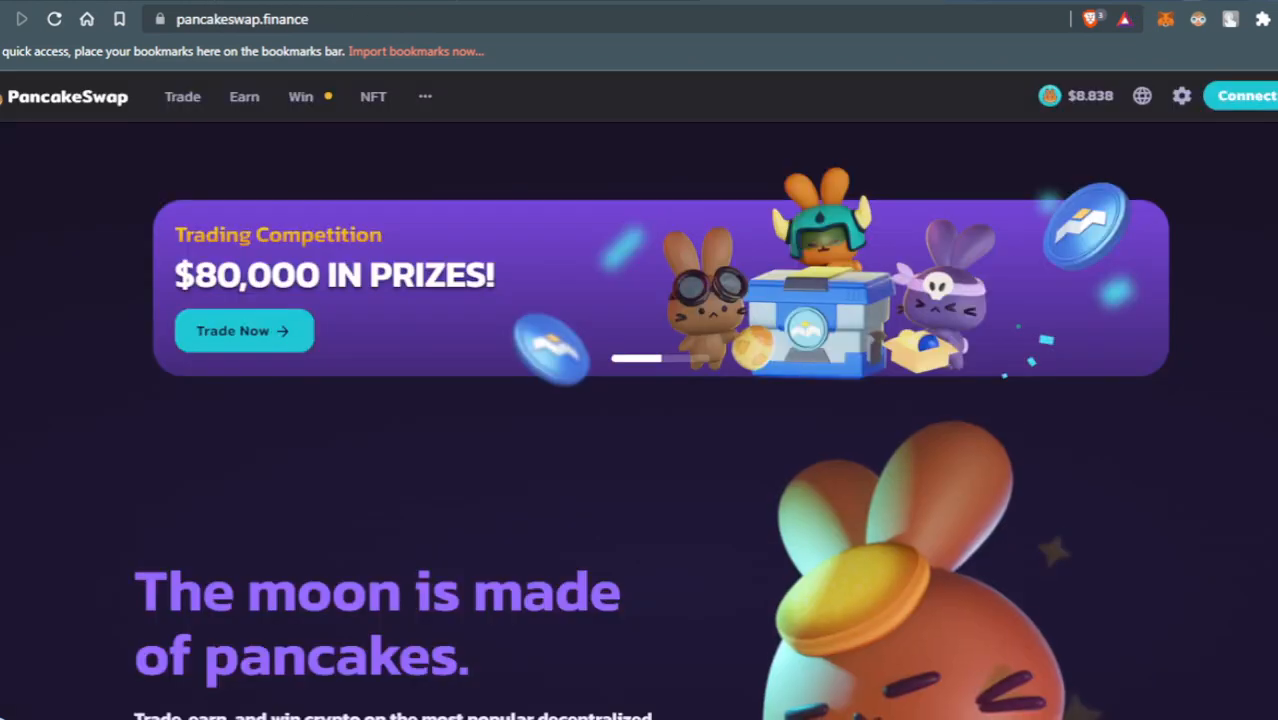
pyautogui.moveTo(920, 398)
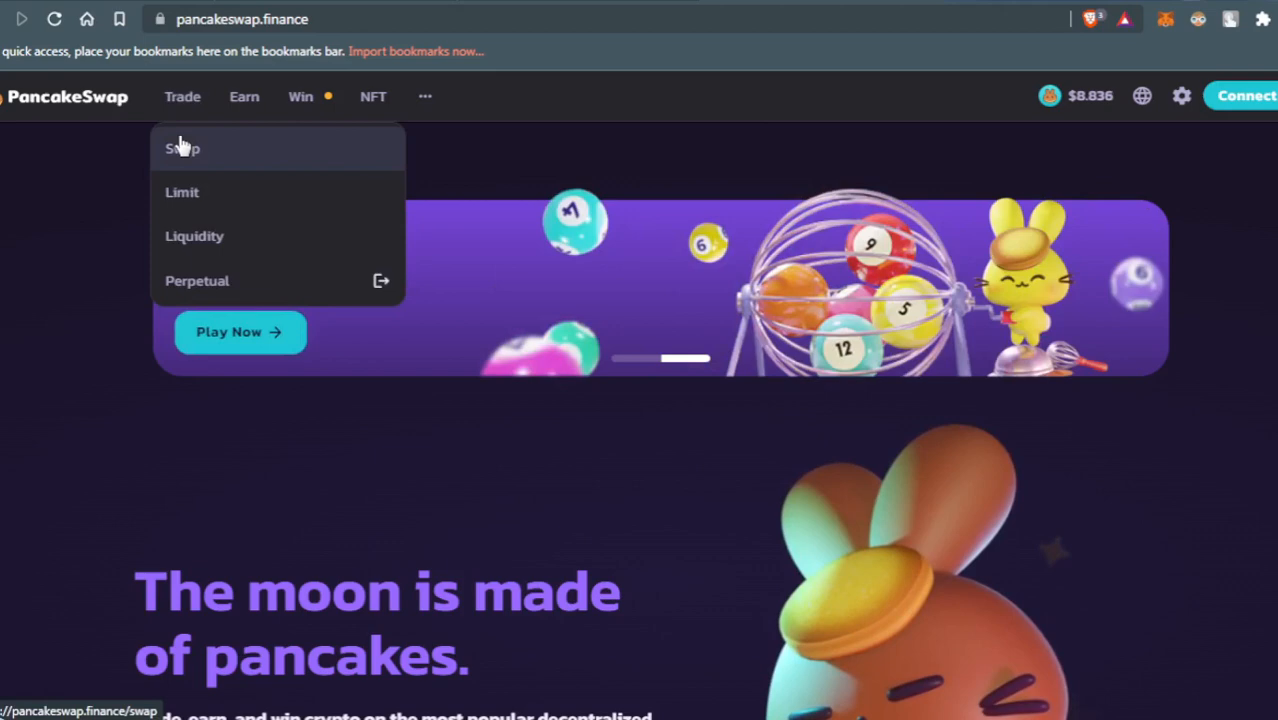
# Step: Go to PancakeSwap's Swap page from the Trade menu
pyautogui.click(181, 148)
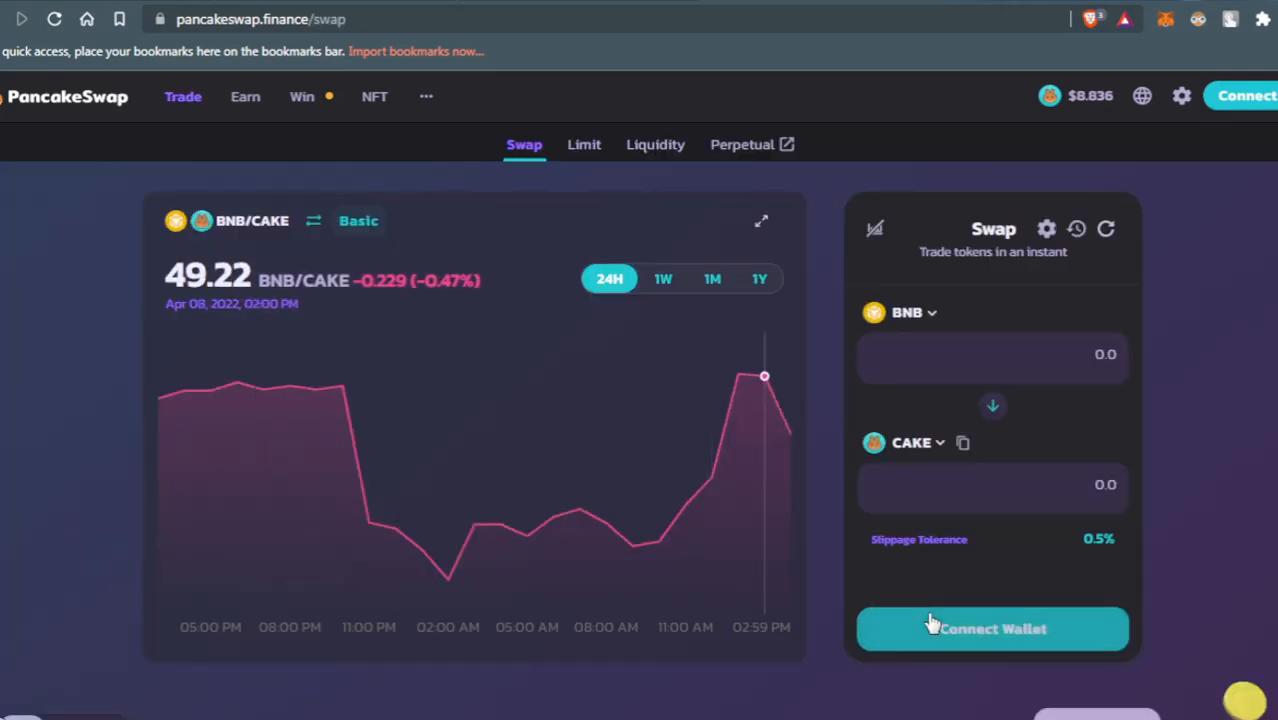
# Step: Connect the MetaMask wallet so the swap form shows BNB and CAKE balances
pyautogui.click(992, 628)
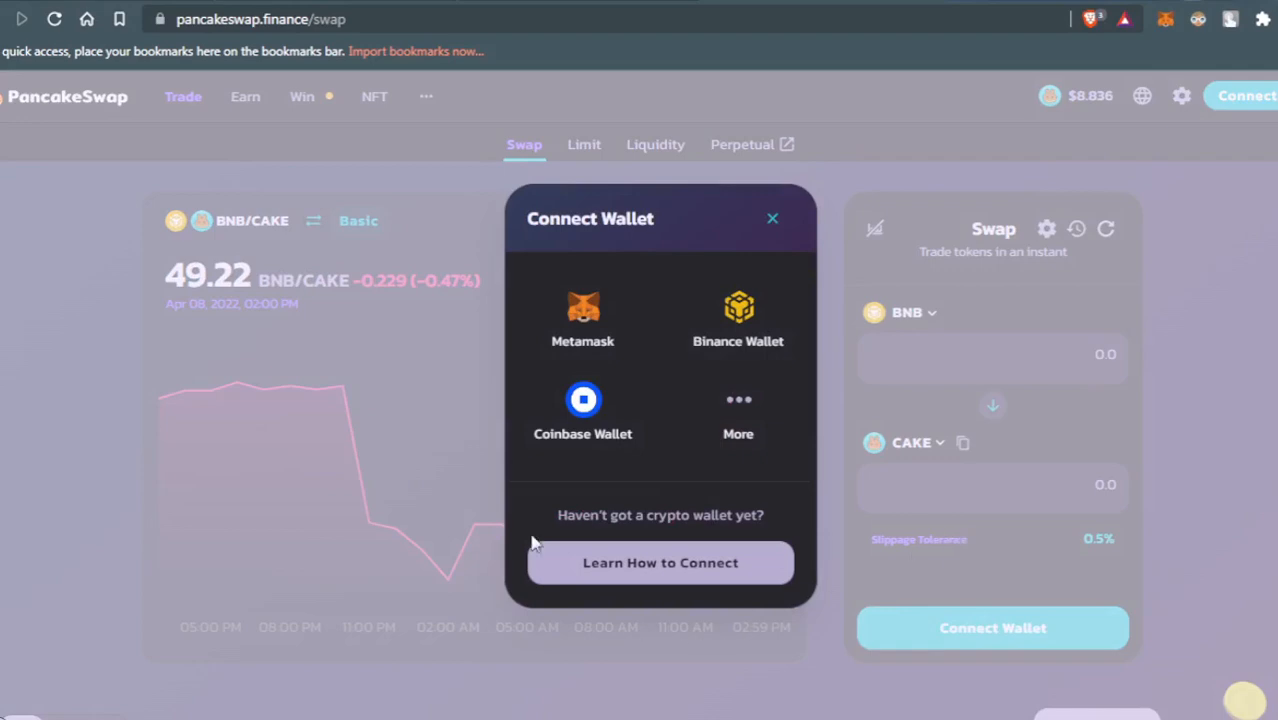
pyautogui.click(772, 218)
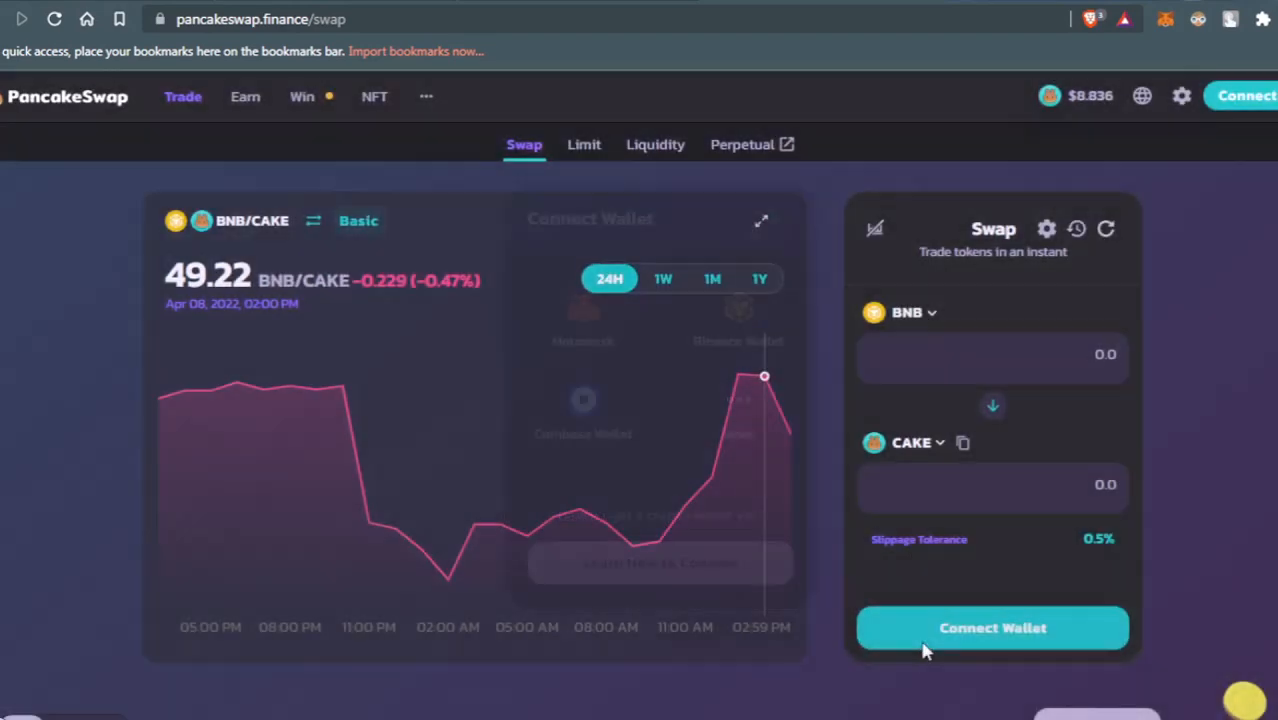
pyautogui.click(992, 627)
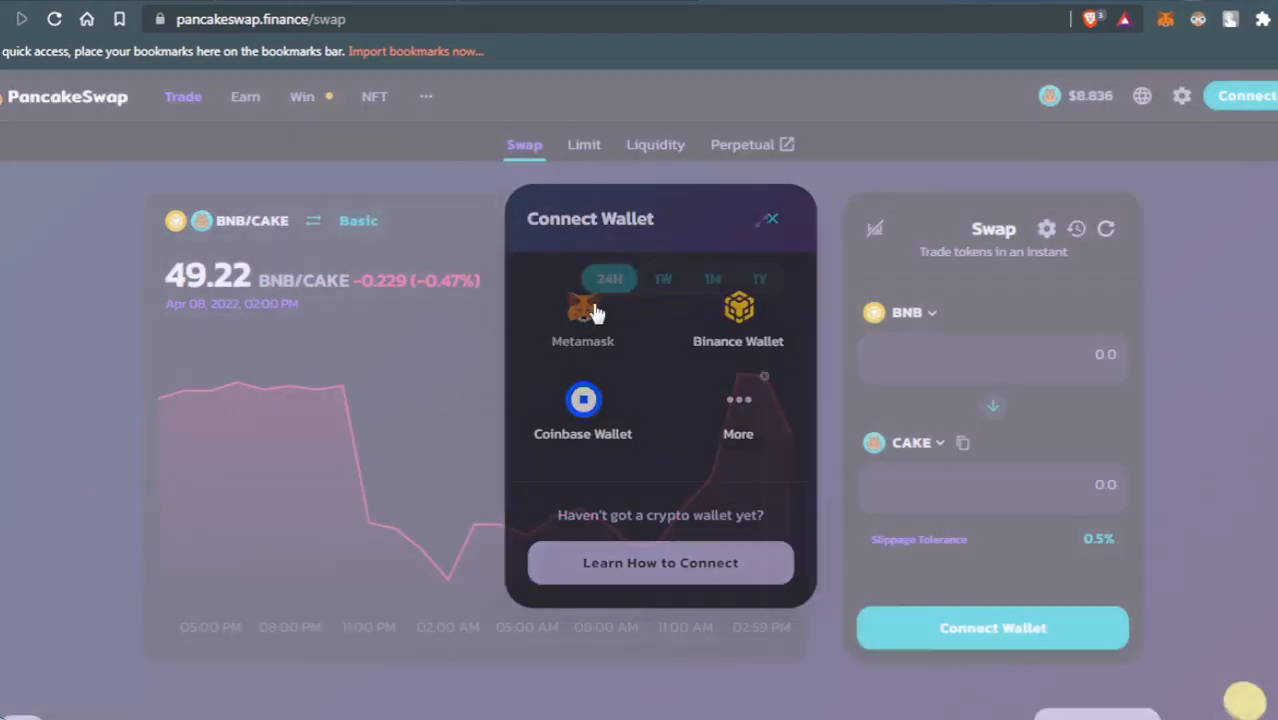
pyautogui.click(583, 310)
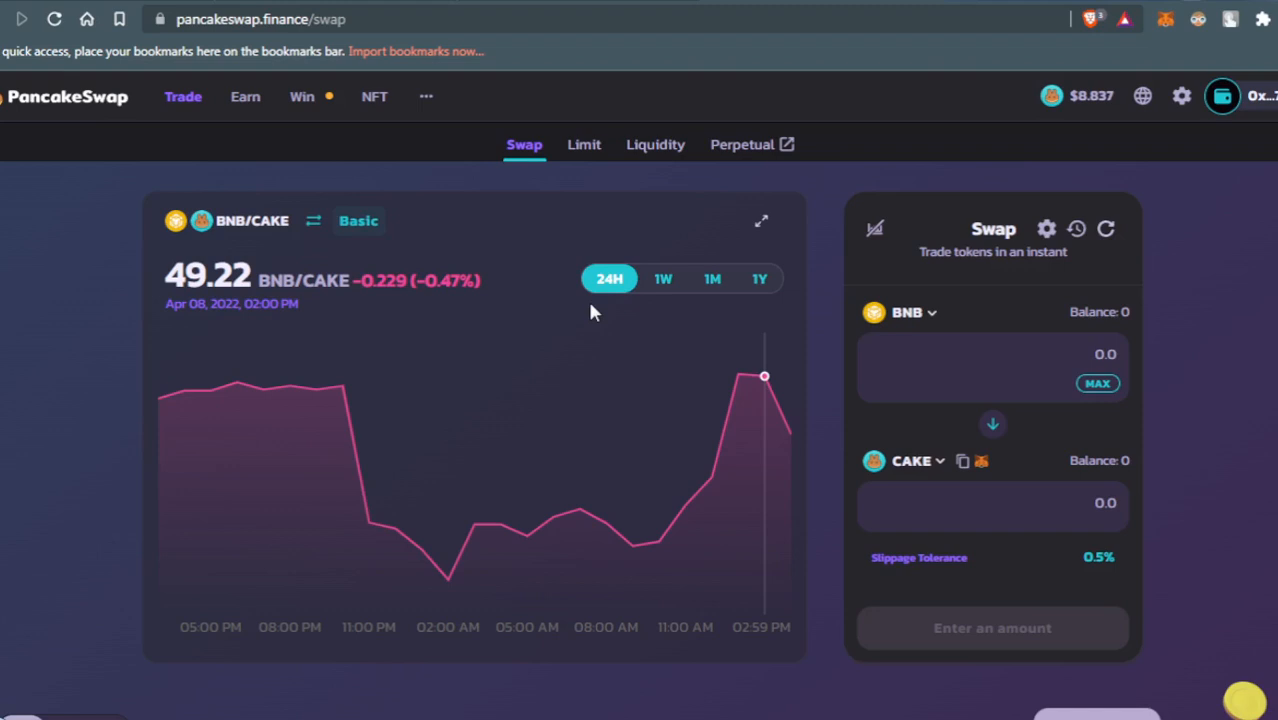
pyautogui.moveTo(603, 335)
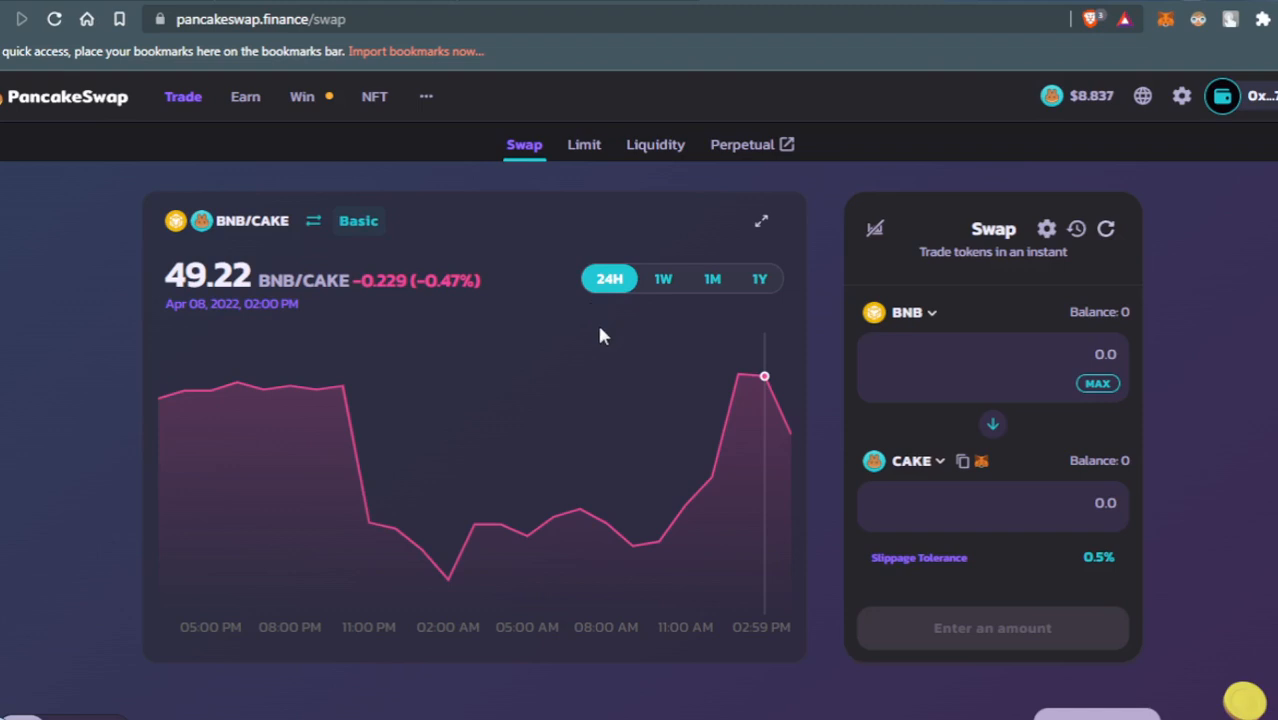
pyautogui.moveTo(897, 470)
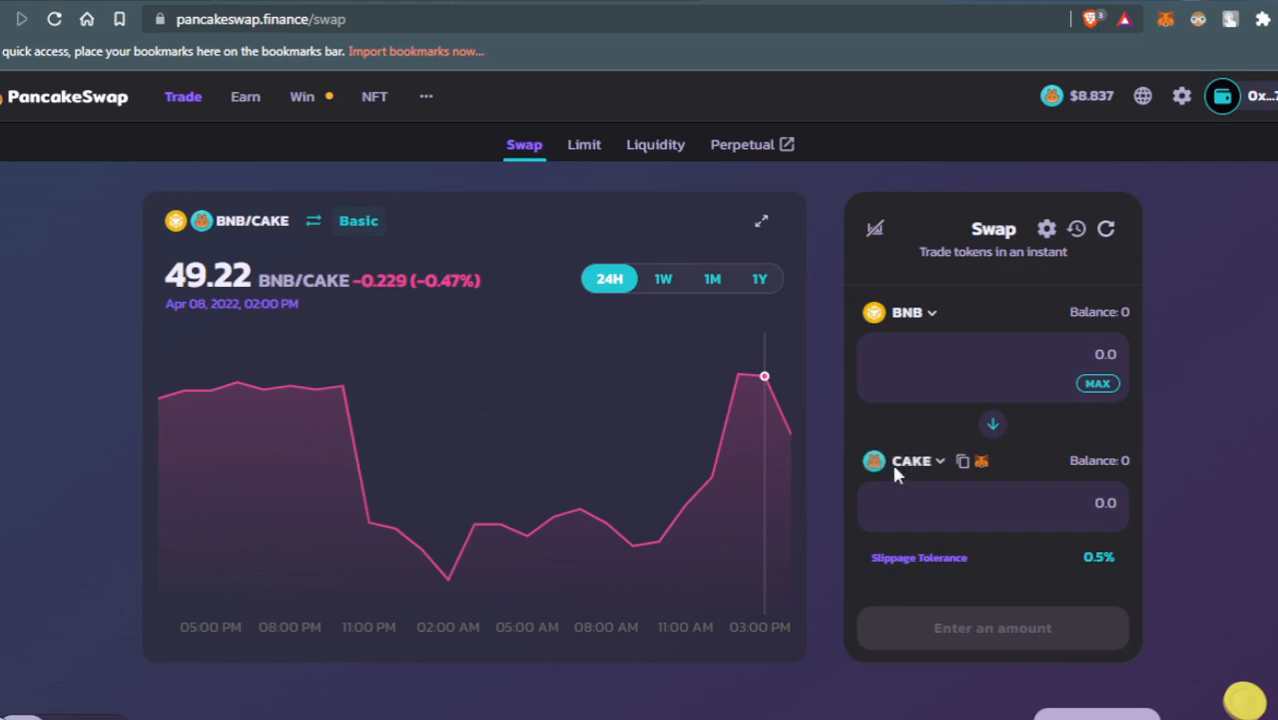
pyautogui.click(911, 460)
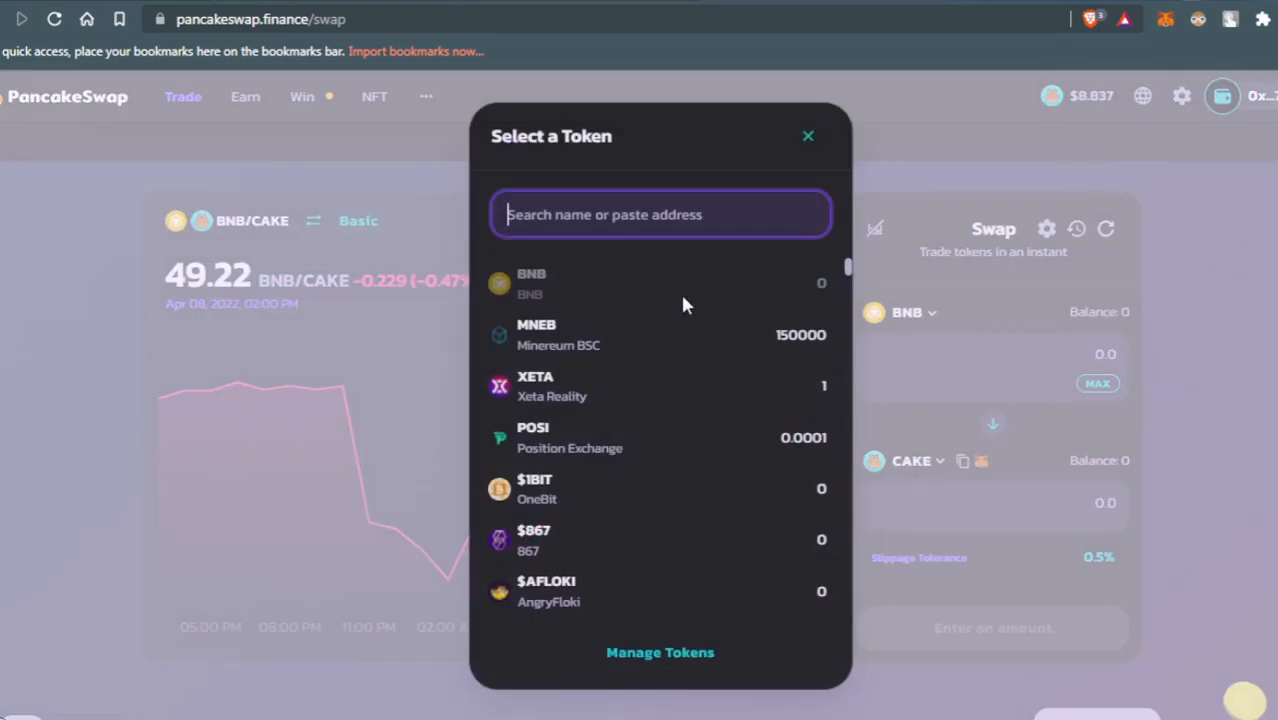
pyautogui.write('532Bd021a07AF70592CE1E18717Ab9aA126DECB')
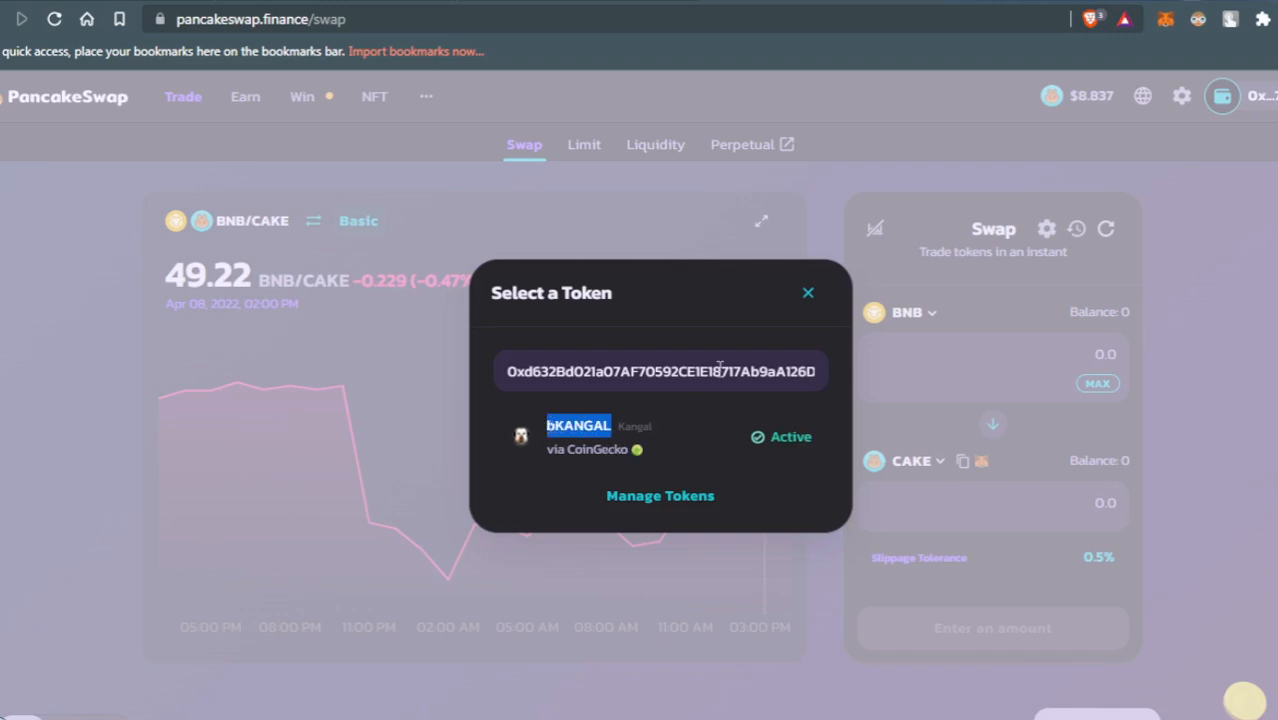
pyautogui.click(808, 292)
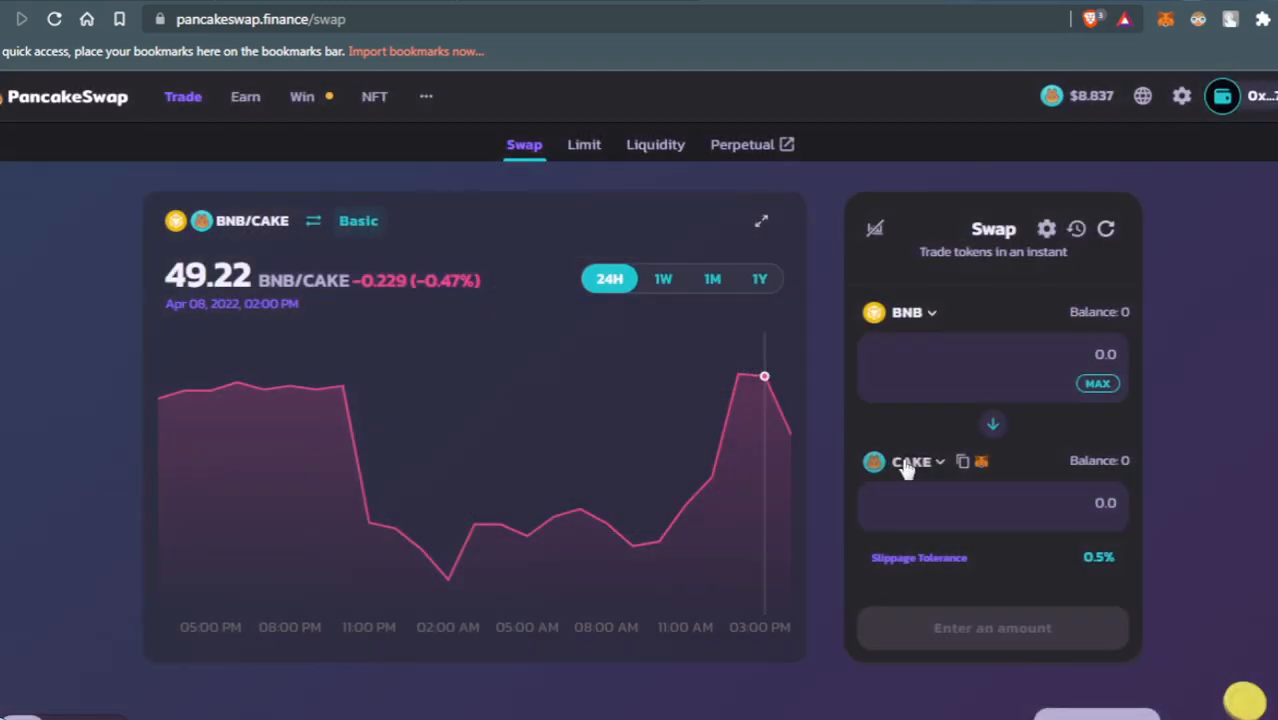
# Step: Replace CAKE with bKANGAL as the token received for BNB
pyautogui.click(911, 461)
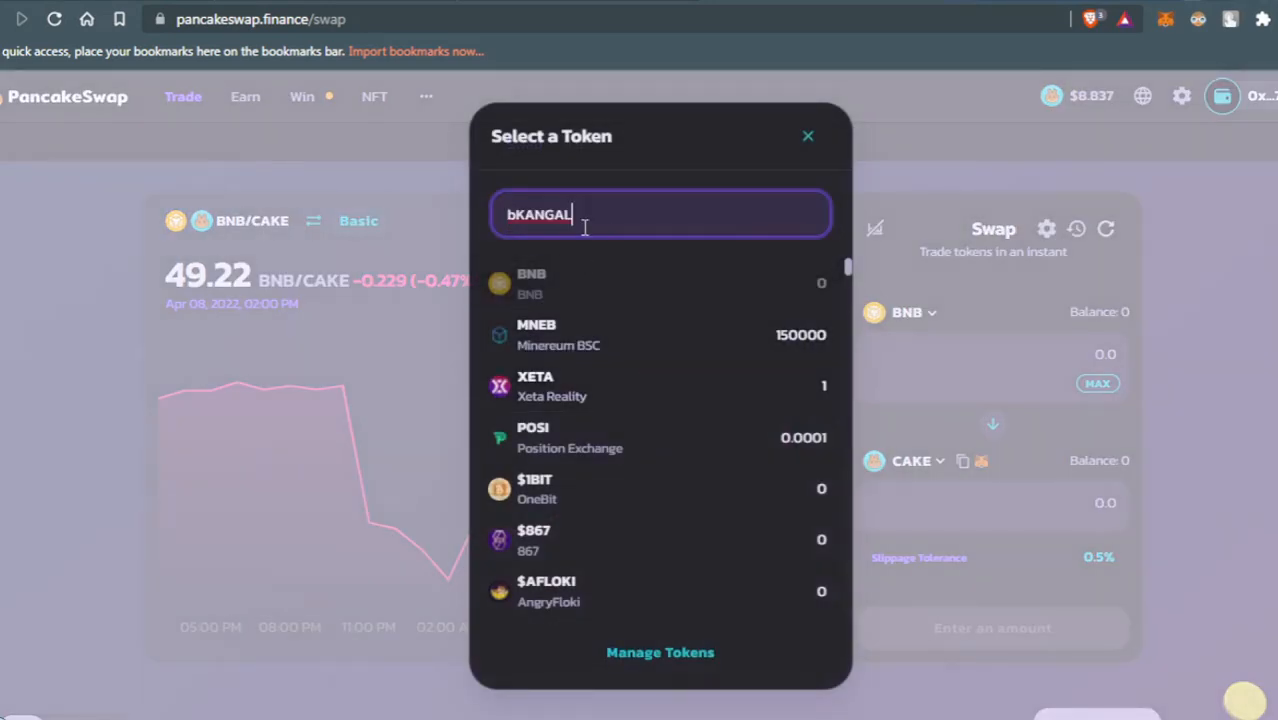
pyautogui.write('bKANGAL')
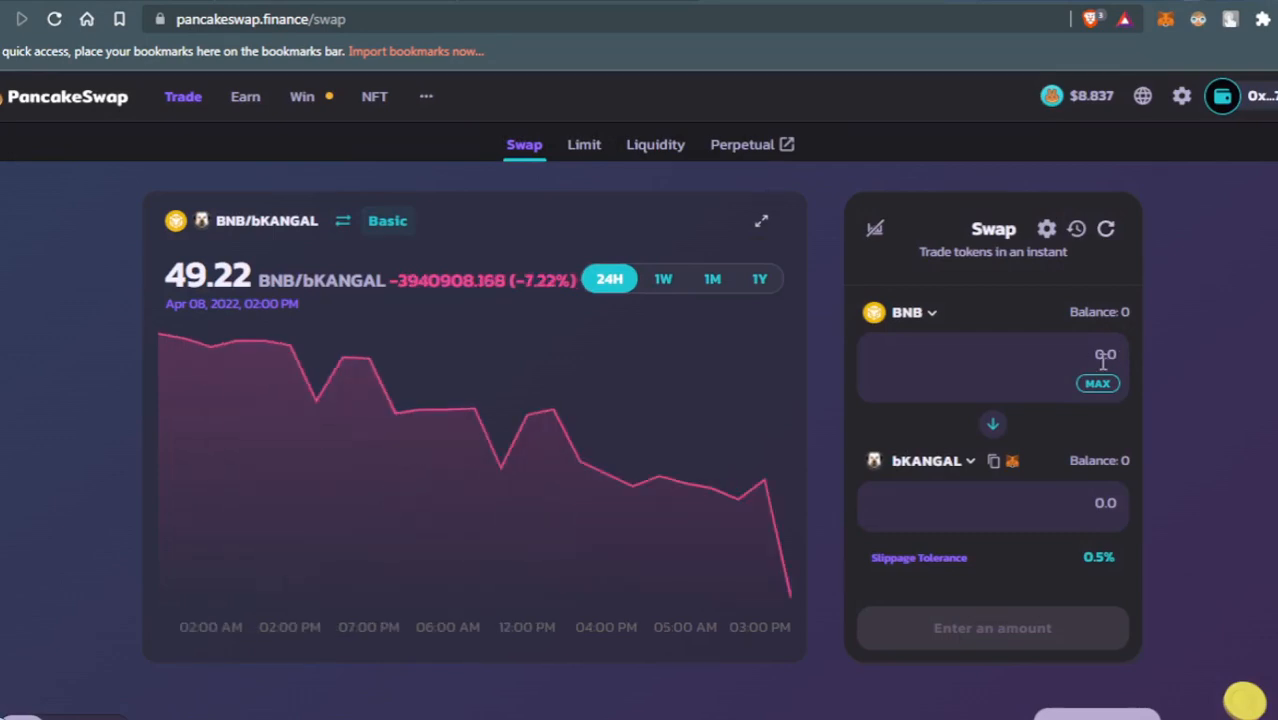
# Step: Enter 1 BNB to get the quote of about 50,644,700 bKANGAL
pyautogui.write('1')
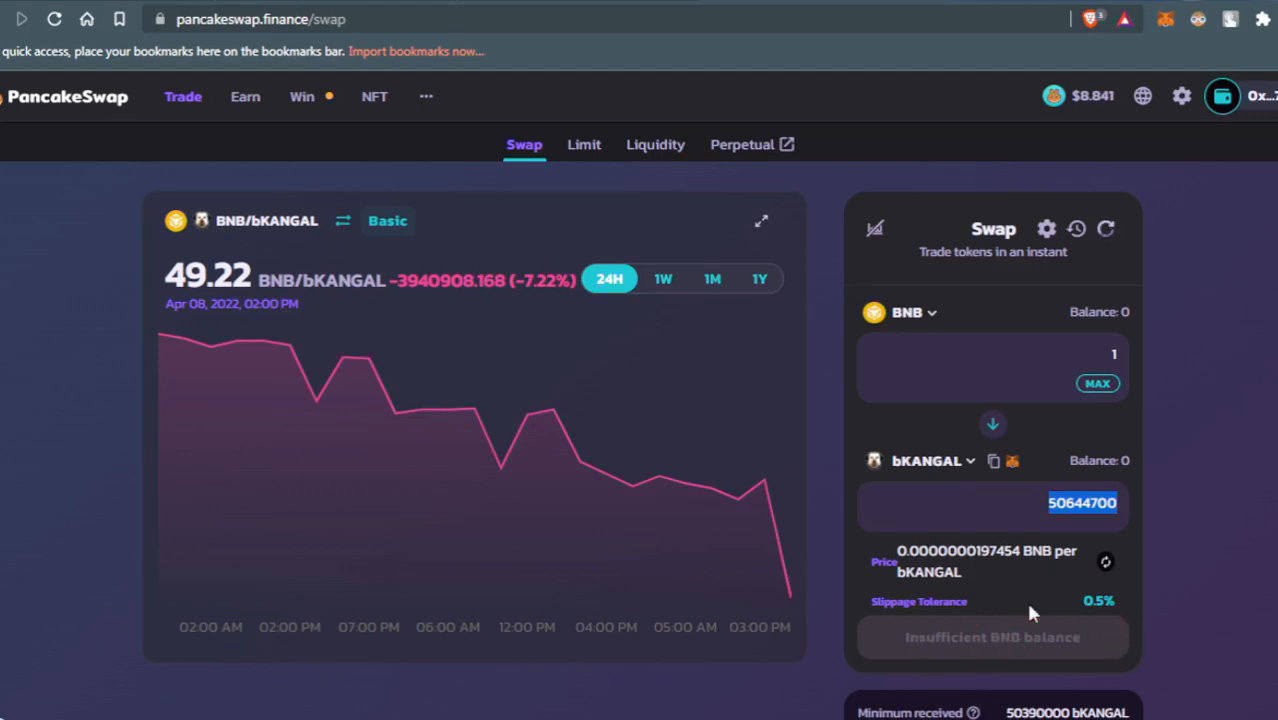
pyautogui.moveTo(1254, 508)
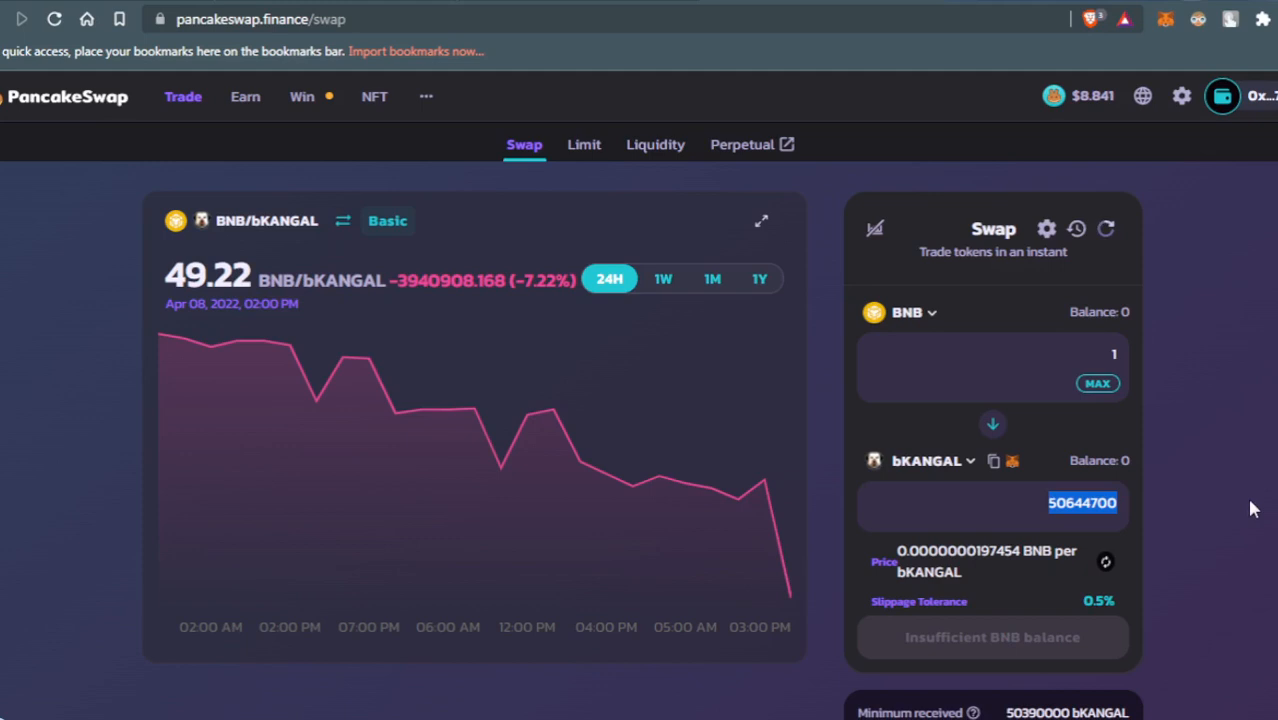